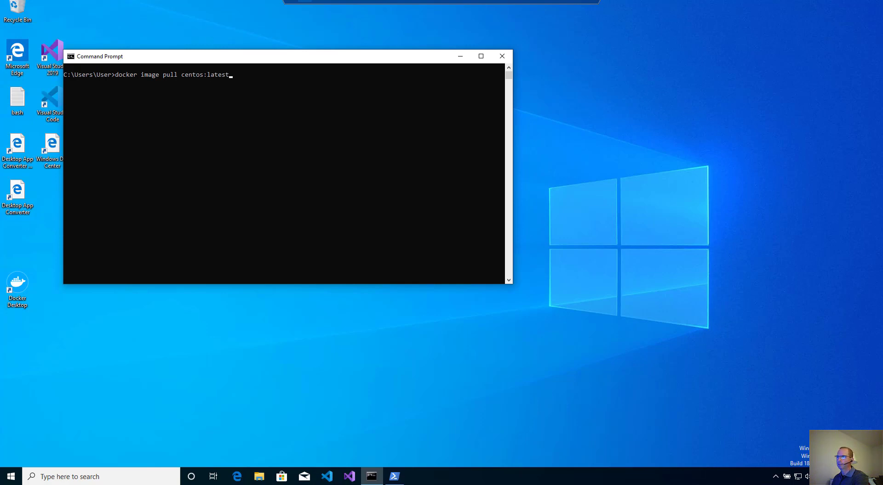
mouse_move(7, 413)
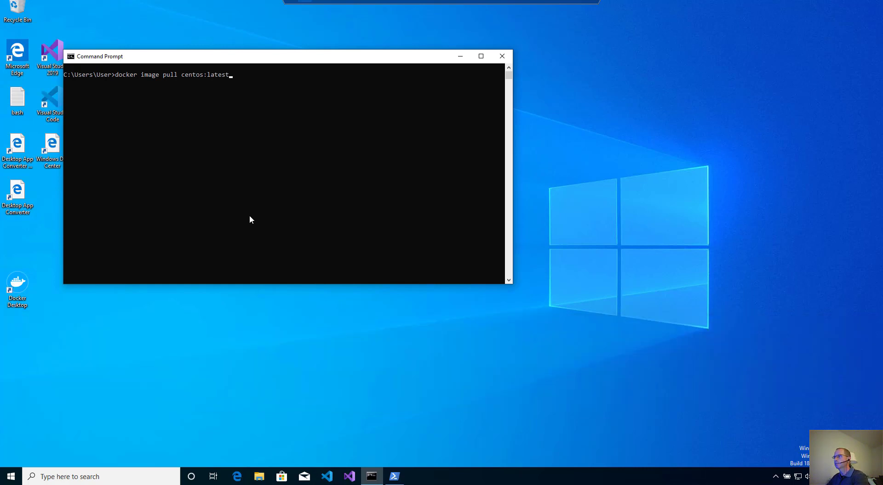
mouse_move(151, 107)
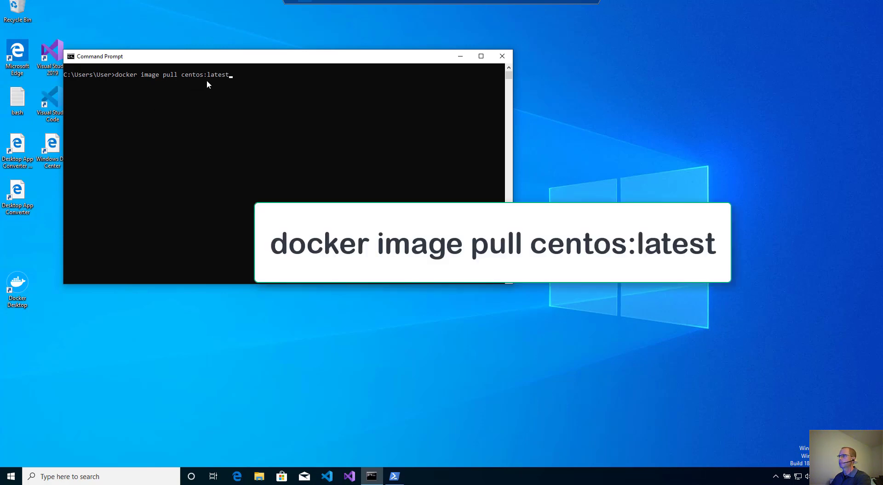
mouse_move(241, 83)
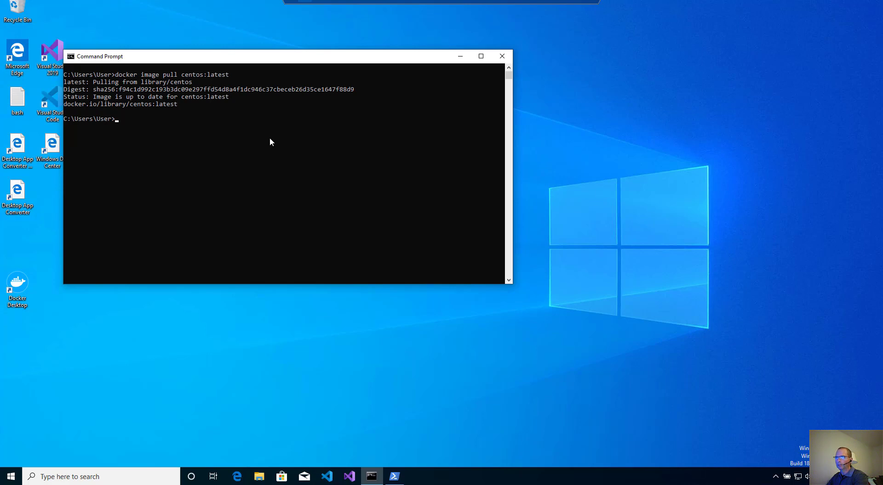
Step: Create an interactive CentOS container running bash with 'docker create -i centos bash'
type("docker")
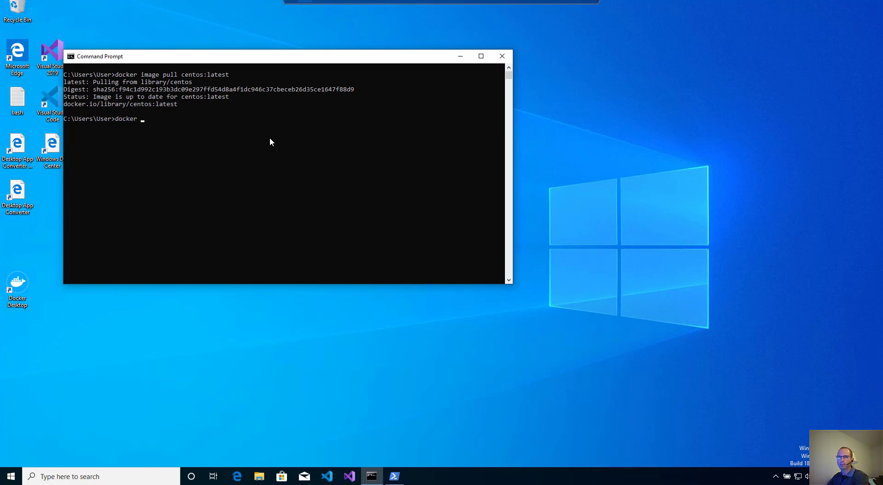
type("create")
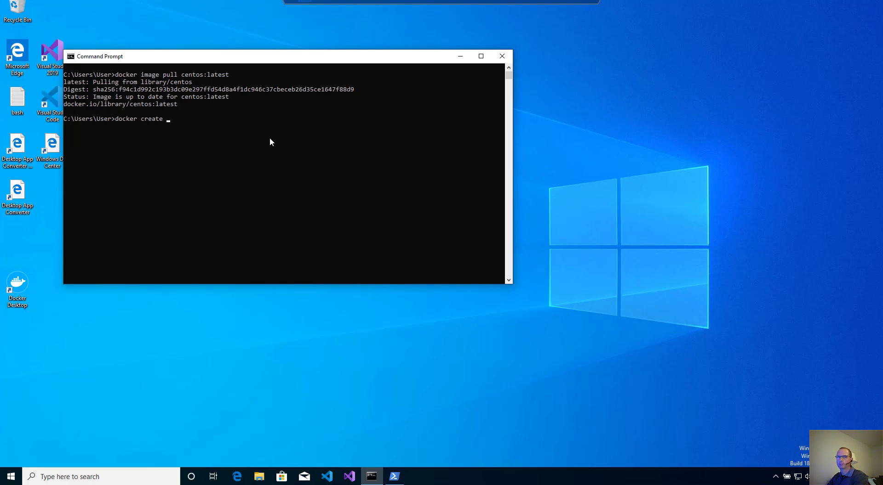
type("-i")
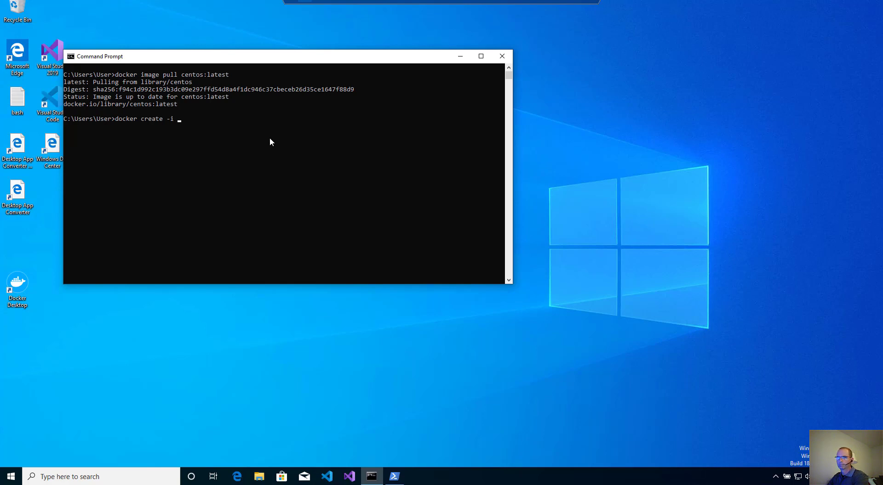
type("centos")
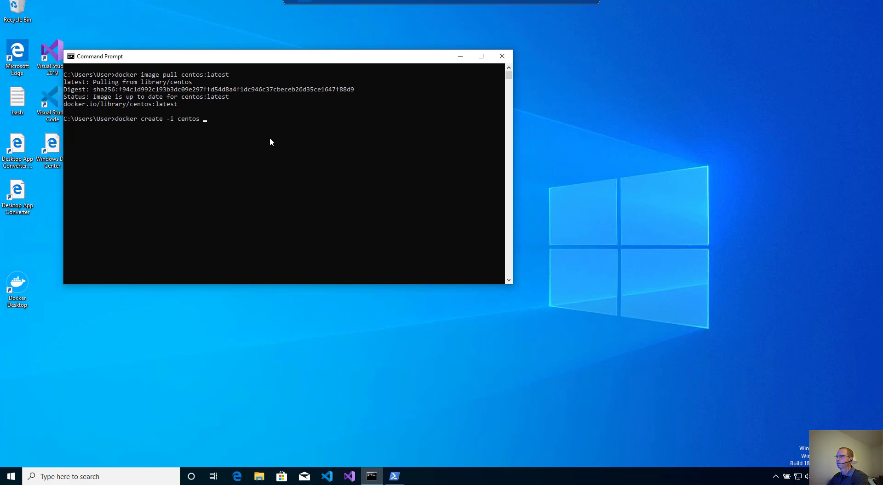
type("bash")
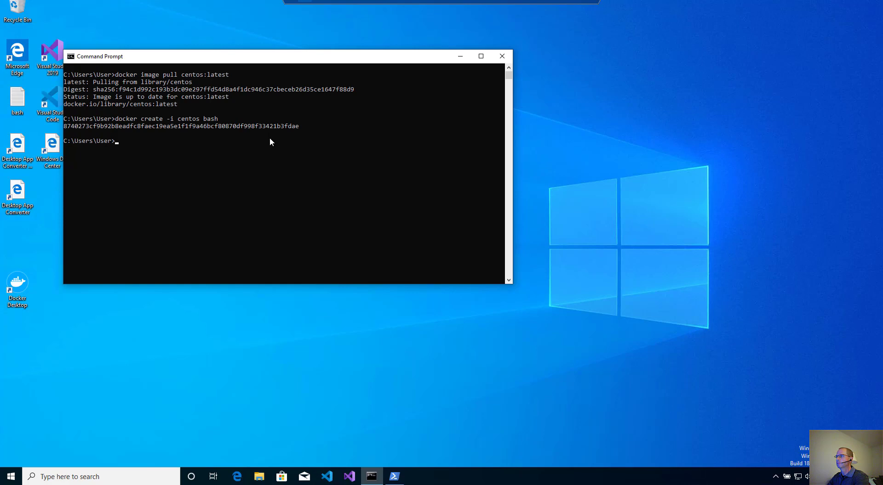
Step: Export container 87… to centos.tar with docker export
type("docker")
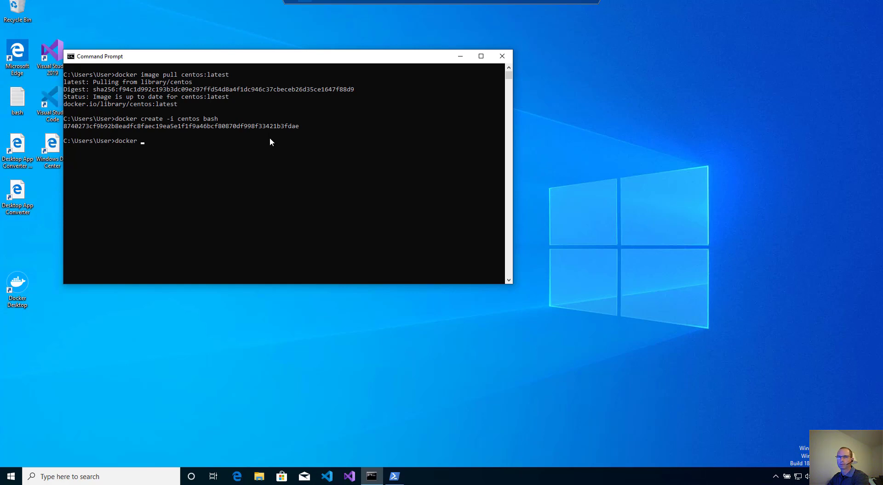
type("expo")
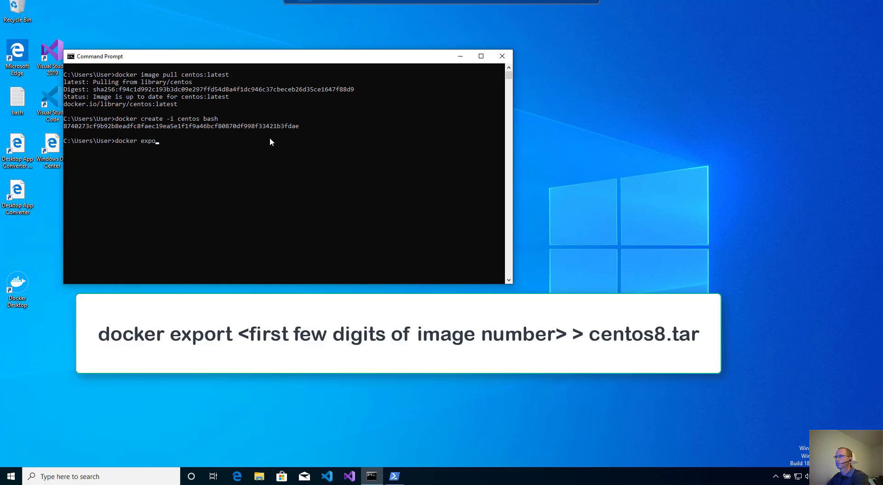
type("rt")
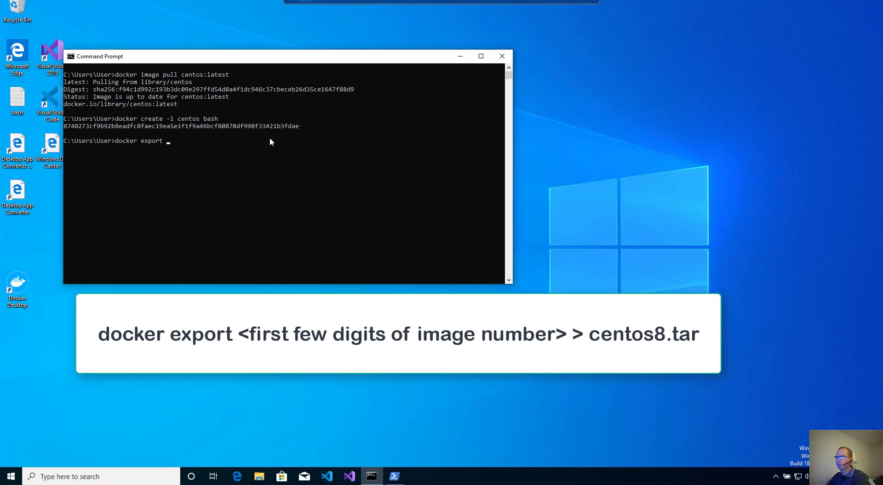
type("8740")
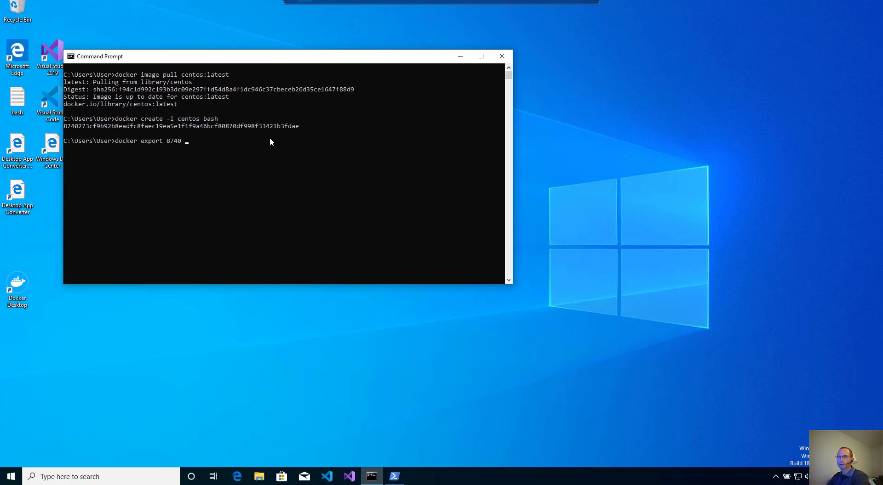
type(">")
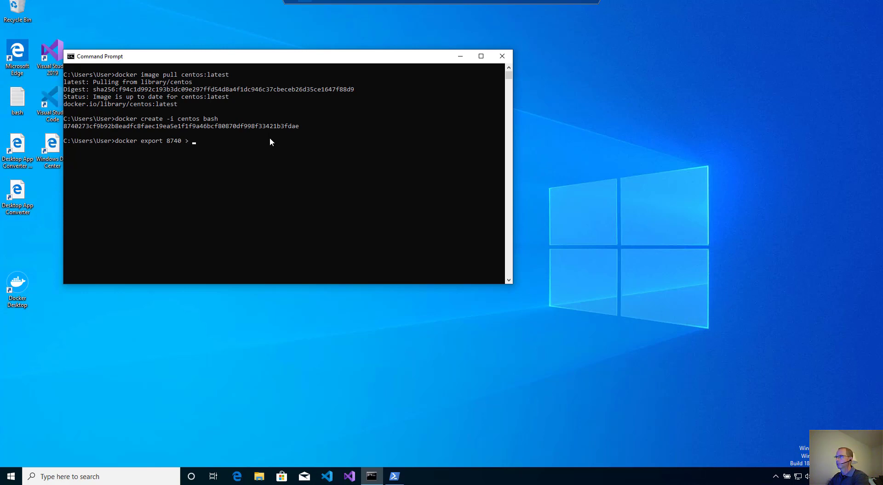
type("centos")
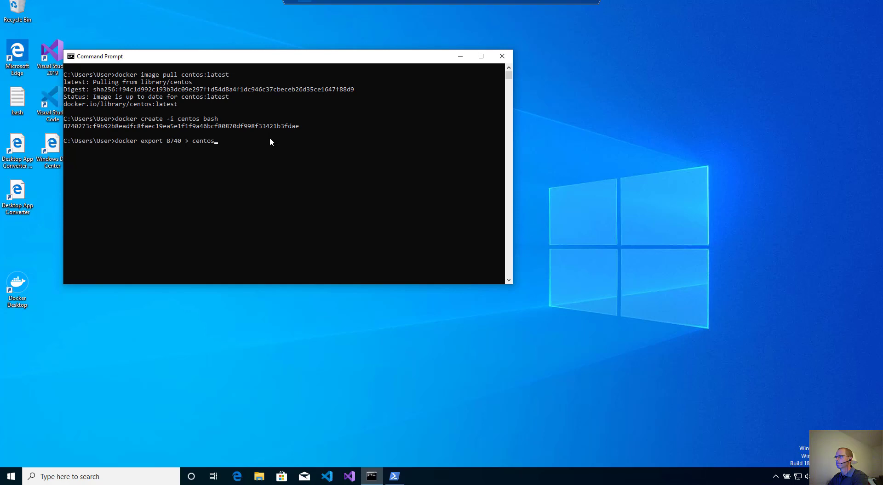
type(".tar")
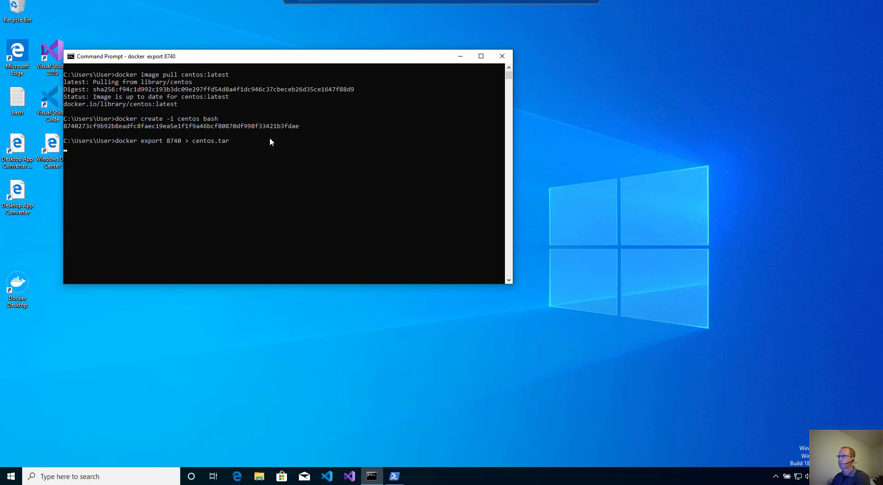
mouse_move(186, 257)
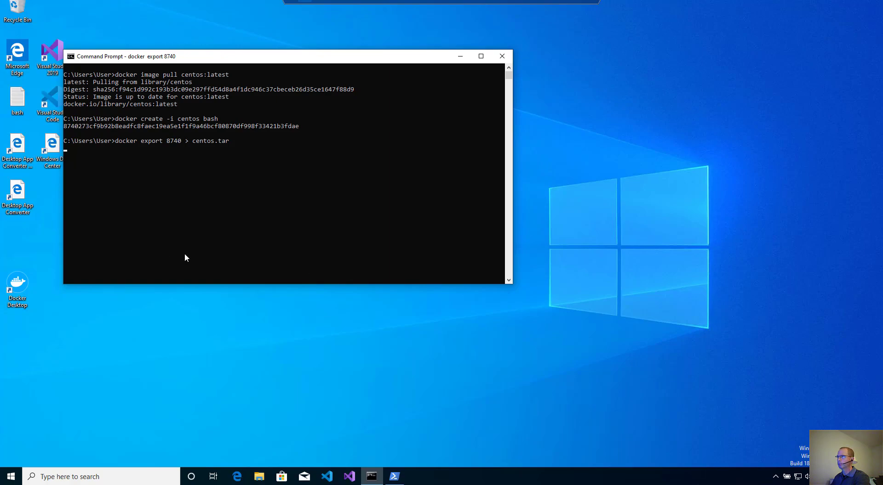
type("wsl")
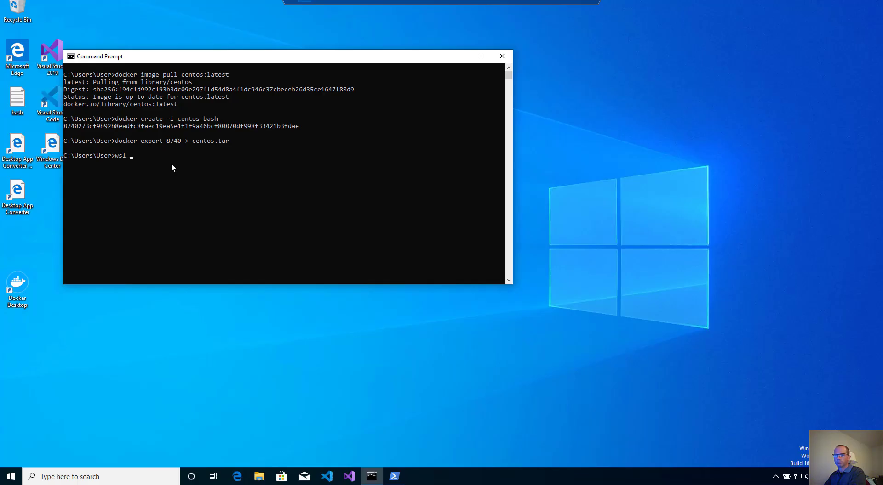
Step: Import centos.tar into WSL as Centos8, stored in .\CentosImage\
type("--")
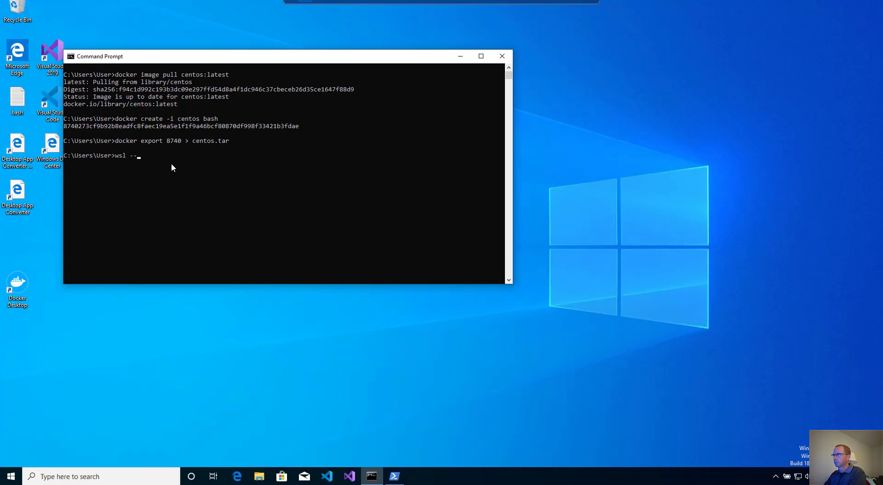
type("import")
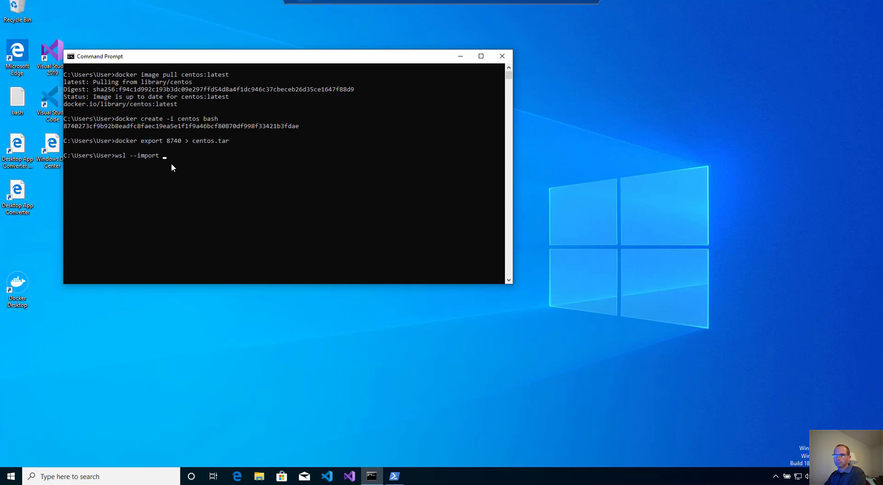
type("Centos")
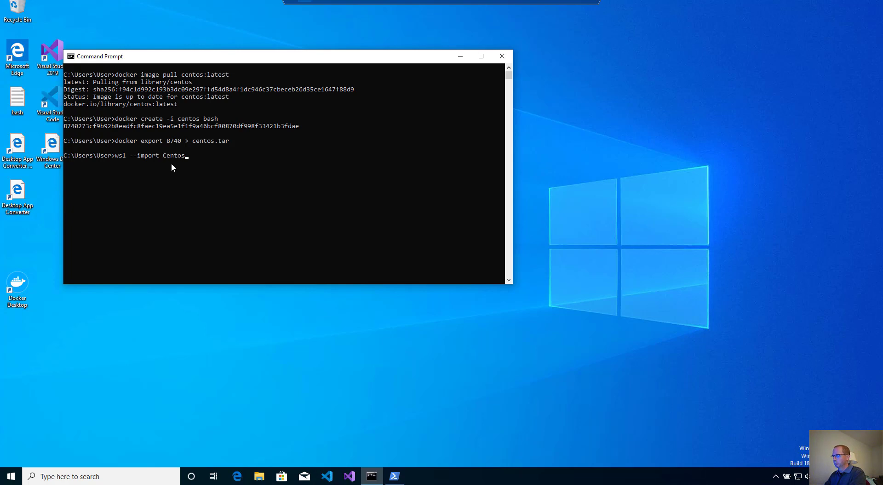
type("8")
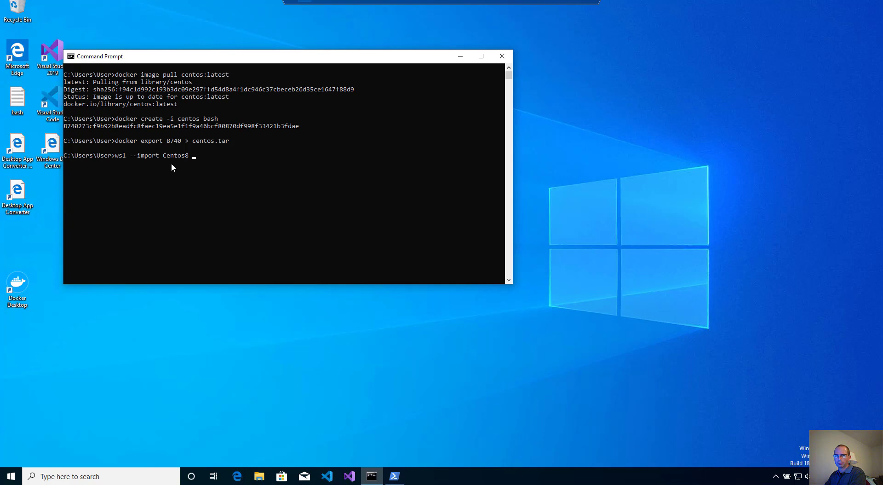
type(".")
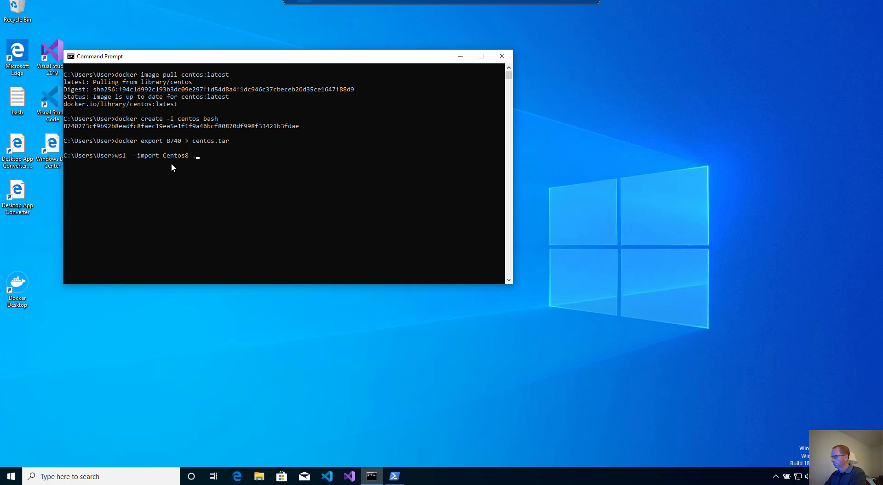
type("\\C")
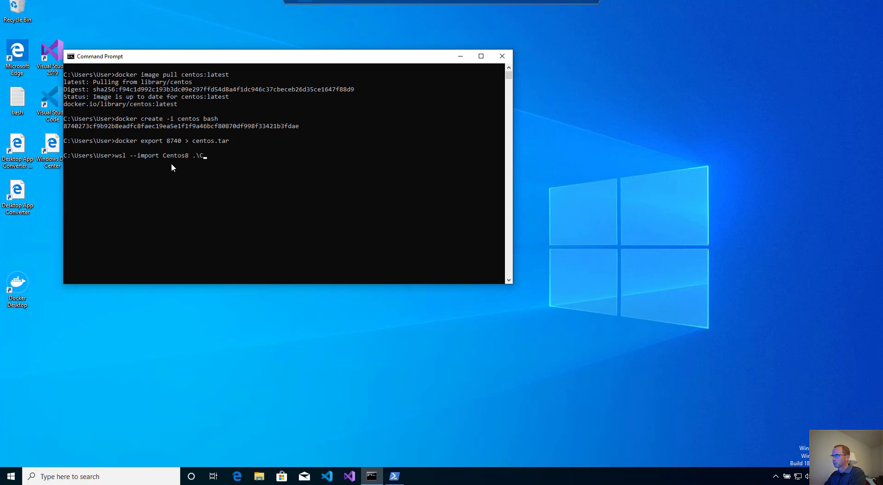
type("entosIm")
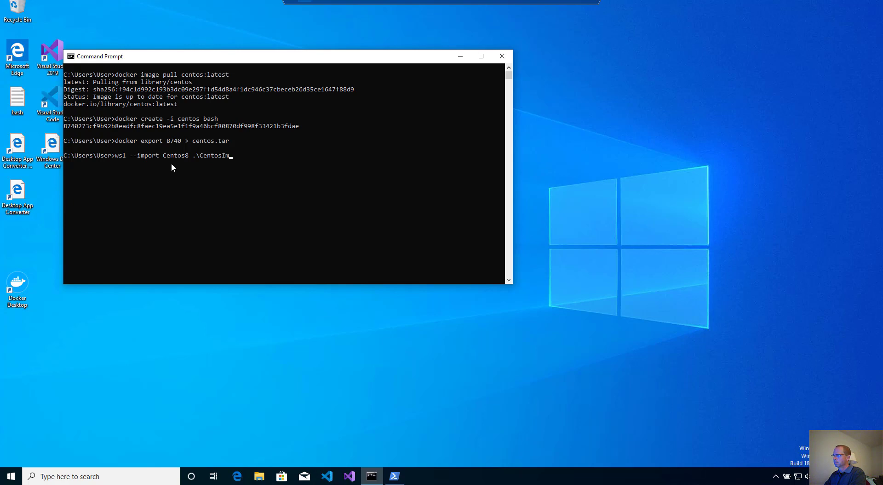
type("age\\")
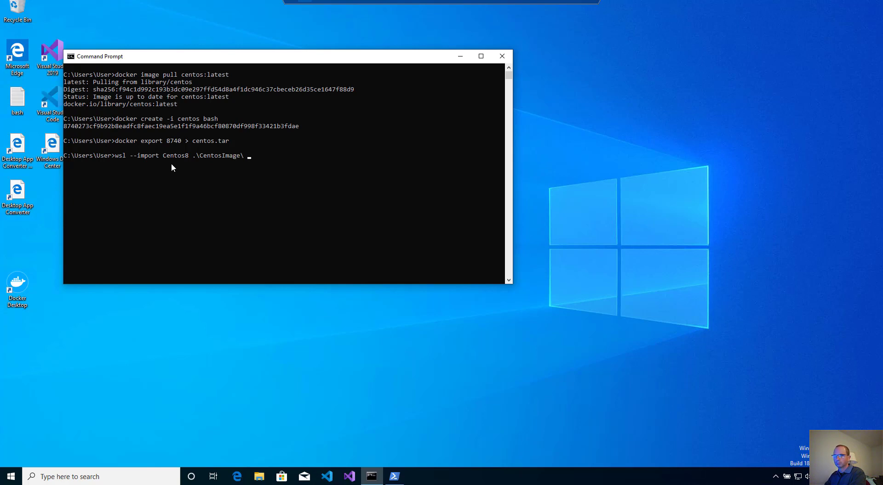
type("cedntos")
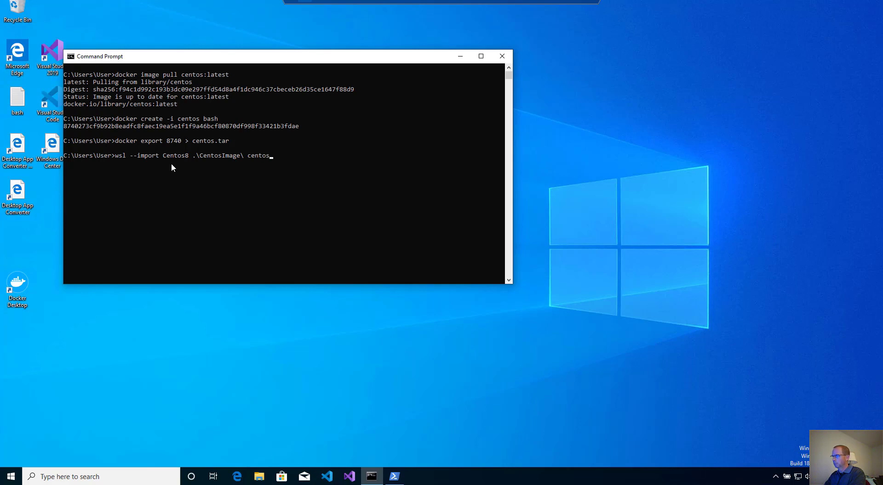
type("8")
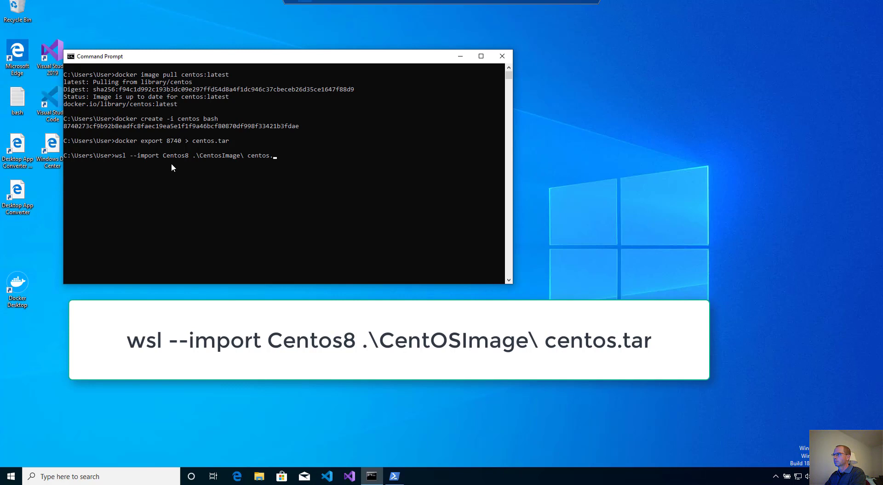
type("tar")
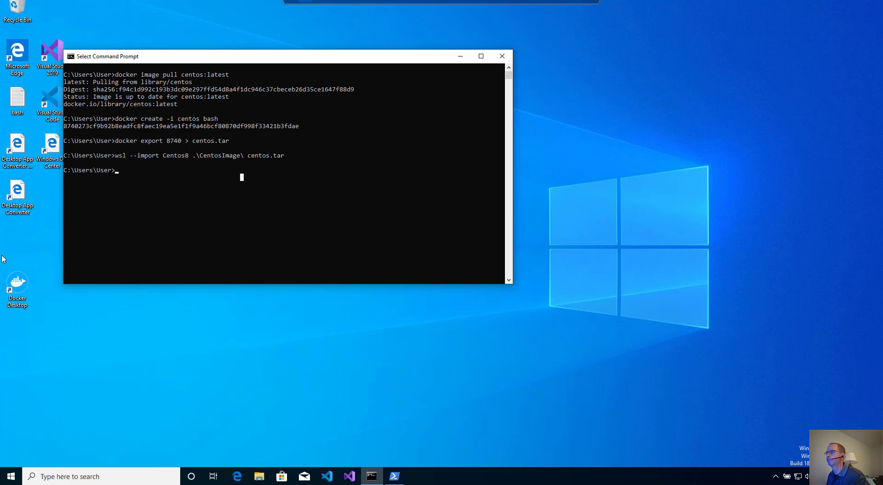
mouse_move(119, 145)
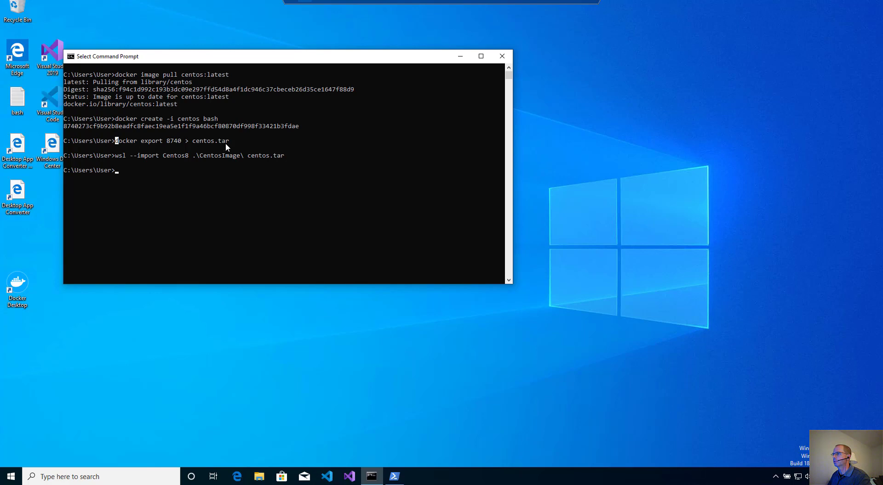
left_click_drag(113, 141, 228, 140)
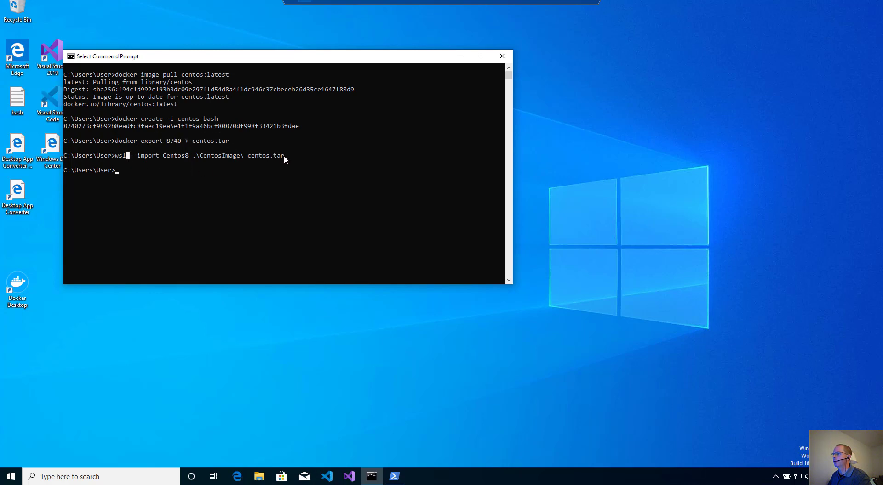
left_click_drag(129, 156, 287, 155)
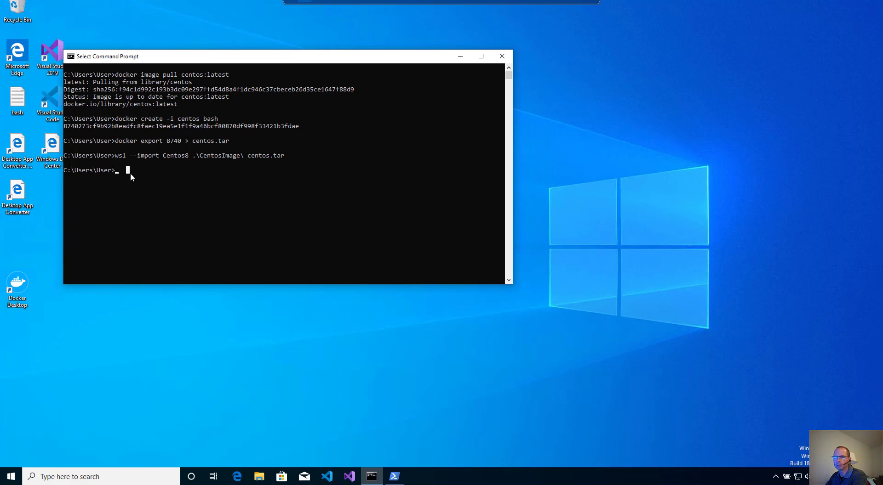
Step: Launch the Centos8 distribution with 'wsl -d Centos8'
type("wsl")
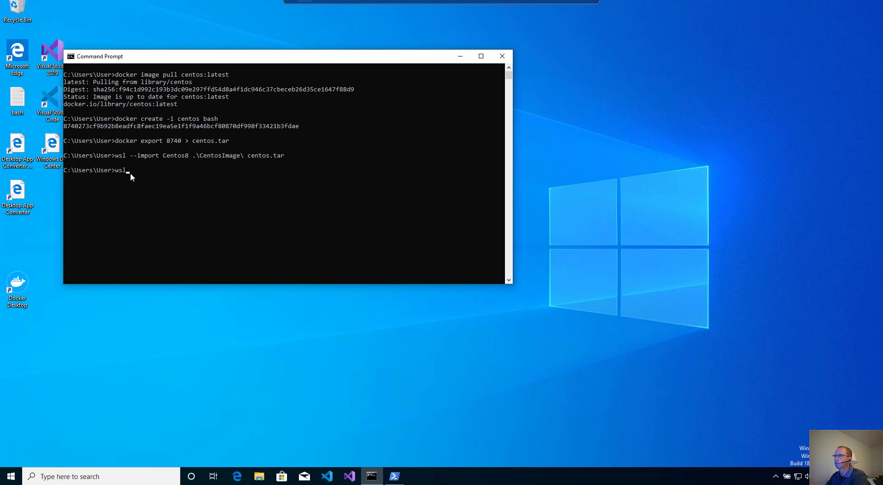
type("-d")
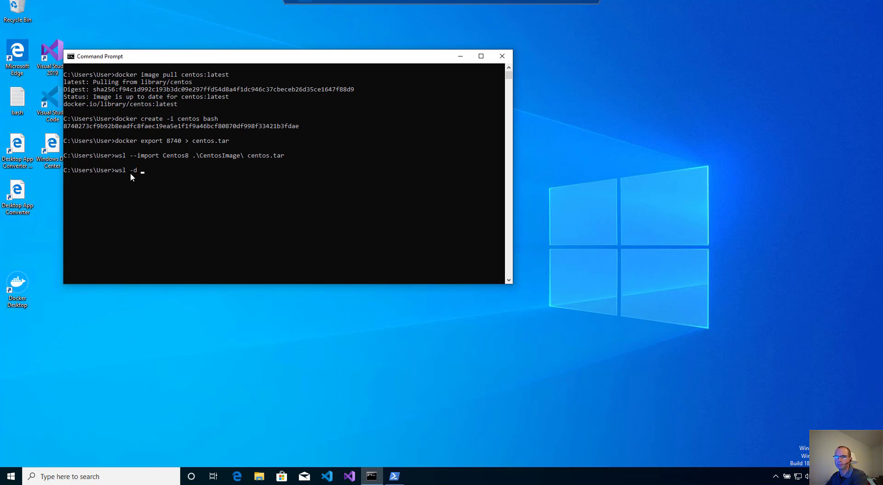
type("Cento")
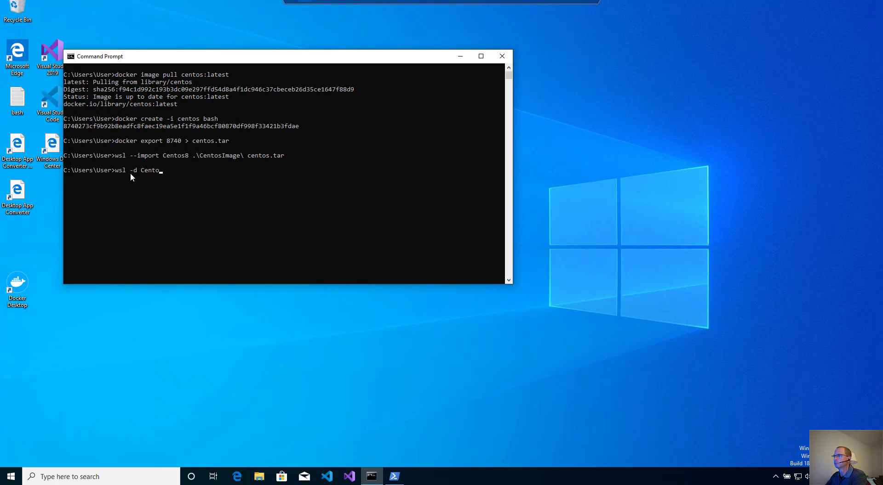
type("s8")
type("cat /etc")
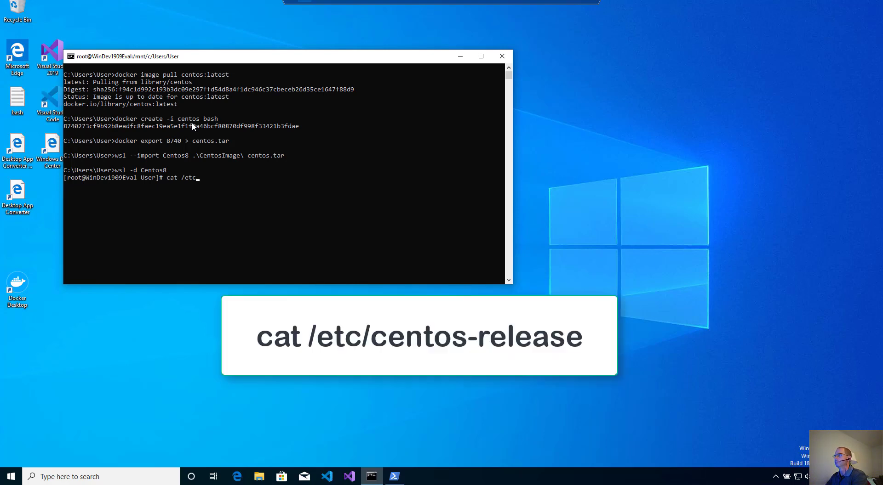
Step: Show /etc/centos-release reading CentOS Linux release 8.0.1905 (Core), then exit
type("ento")
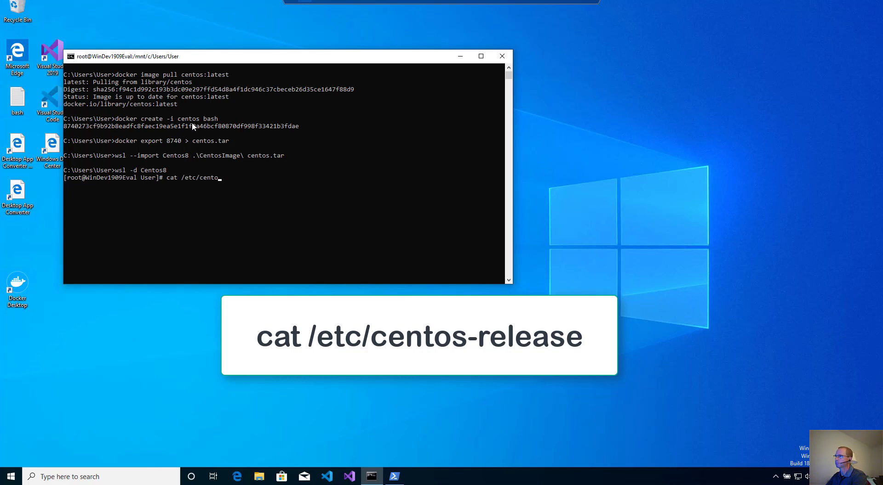
type("s-release")
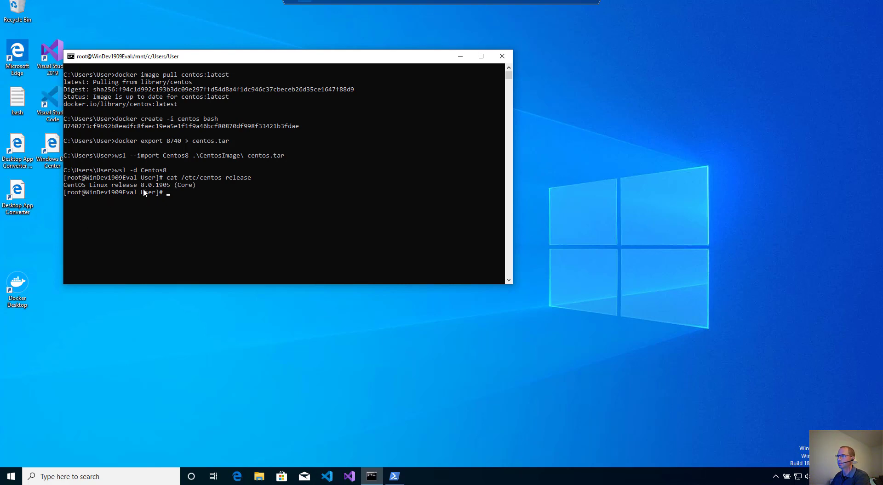
mouse_move(275, 192)
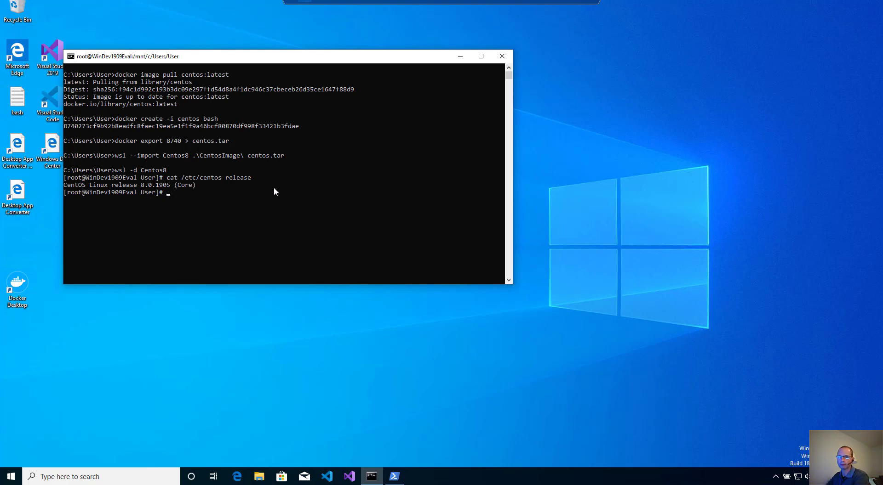
type("exit")
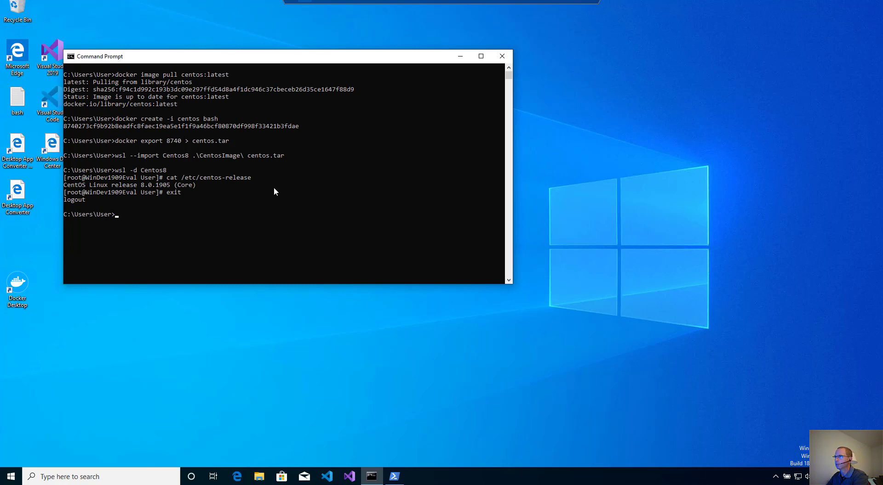
Step: Set Centos8 as default via 'wslconfig /s Centos8' and list distributions with 'wslconfig /l'
type("wslconfig")
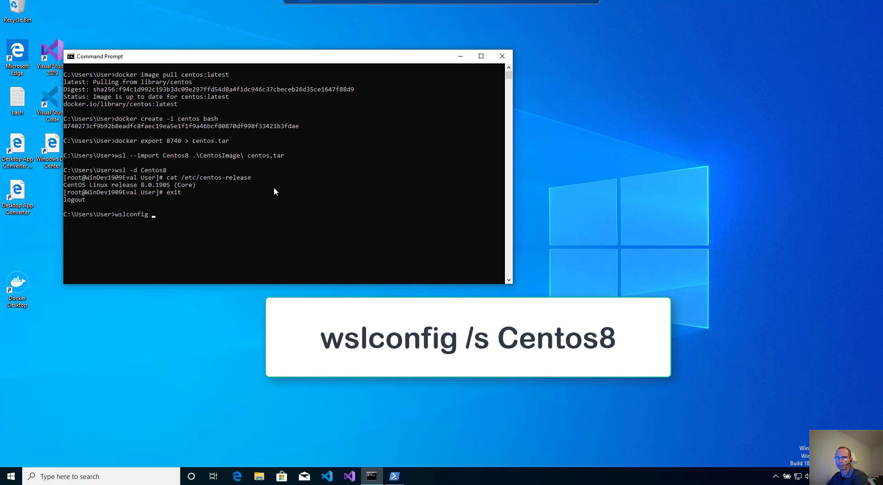
type("/s")
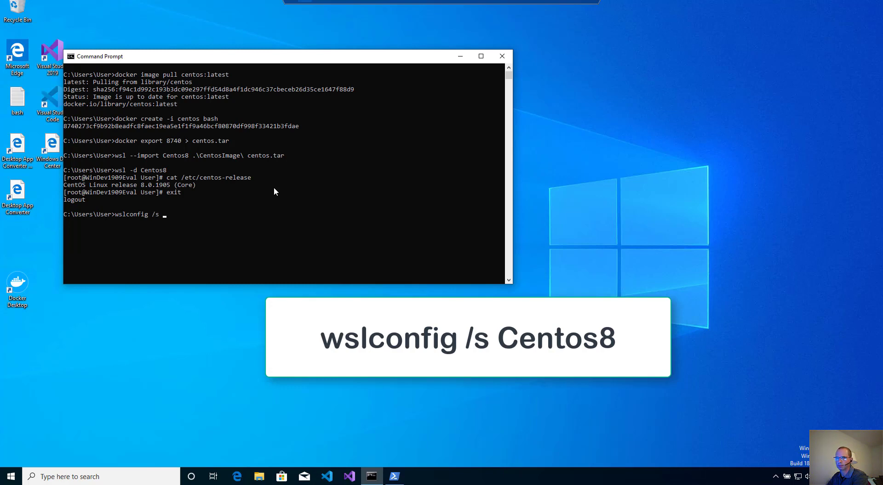
type("Centos8")
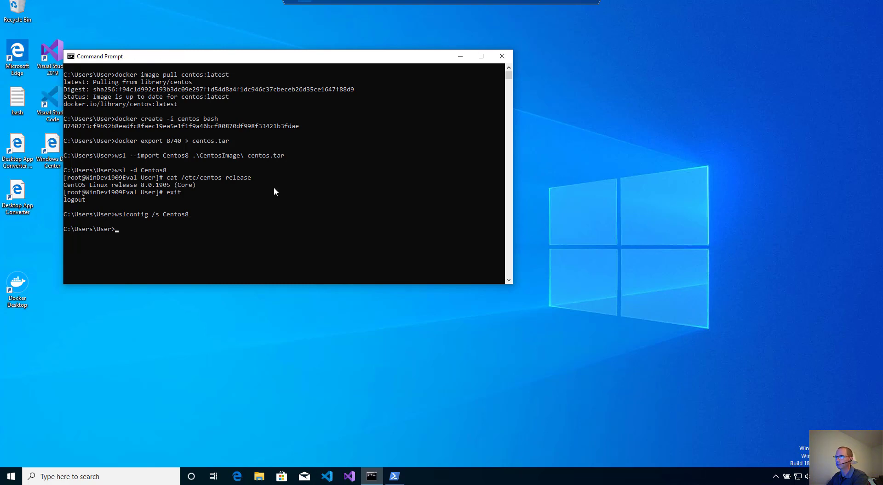
type("wslconfig /l")
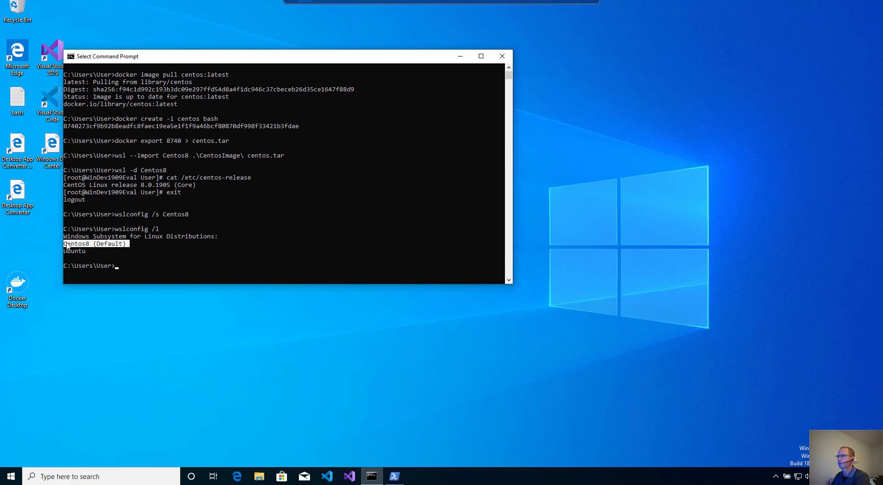
mouse_move(110, 261)
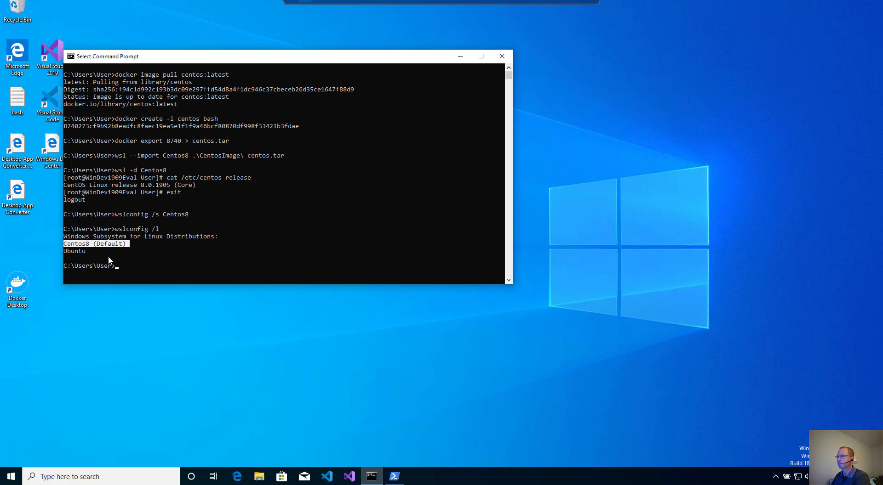